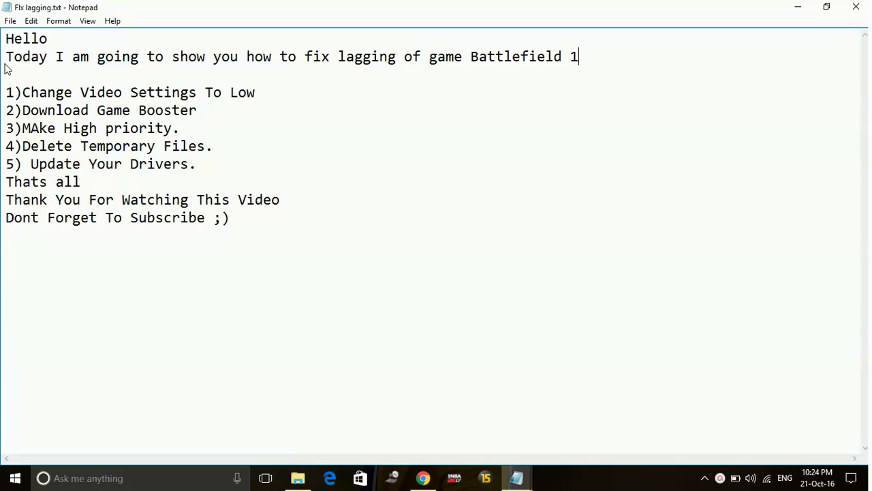
Step: Highlight the first fix in the Notepad list, then select the next lines
left_click_drag(5, 92, 194, 92)
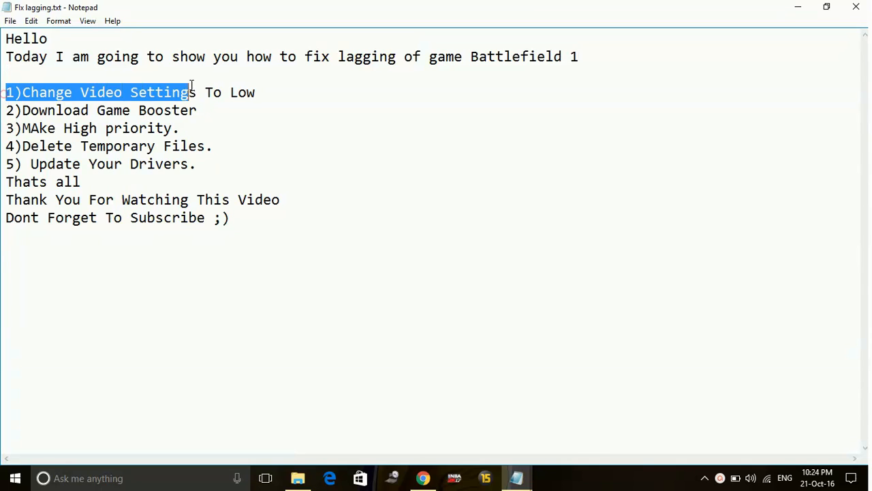
left_click(339, 77)
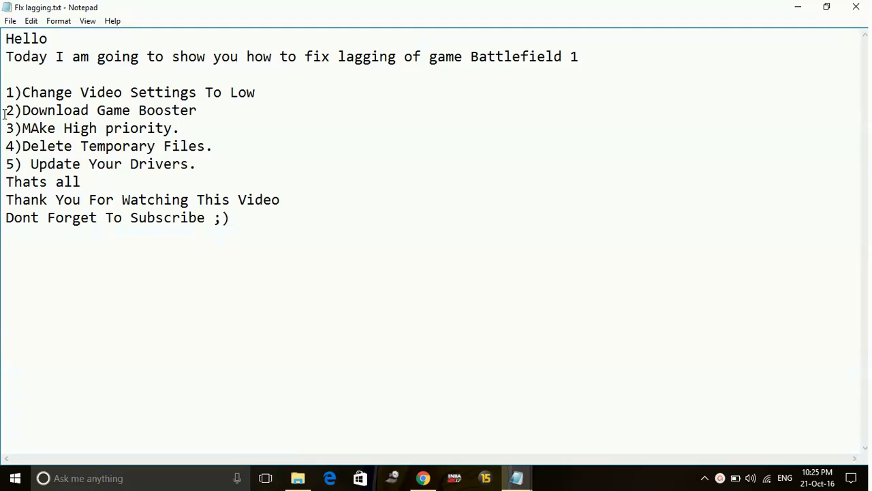
left_click_drag(6, 110, 200, 164)
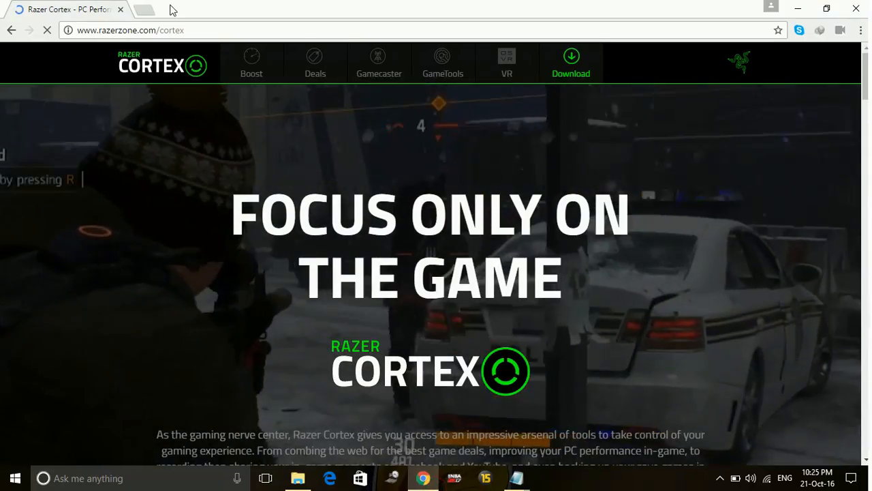
Step: On razerzone.com/cortex, start the Razer Cortex download and dismiss the save prompt unsaved
left_click(136, 30)
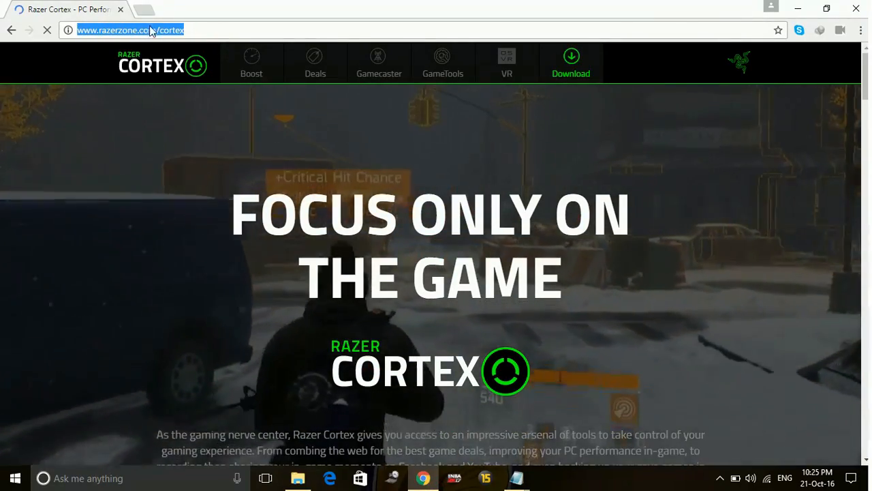
scroll("down", 3)
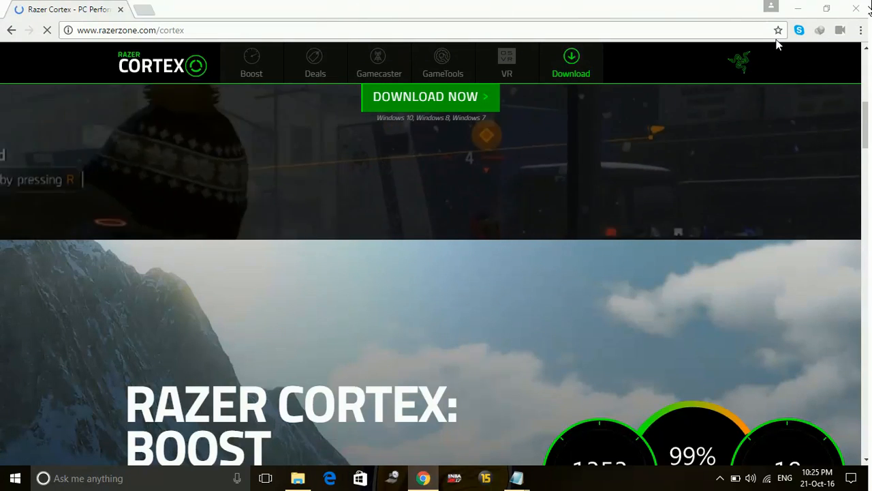
left_click(430, 96)
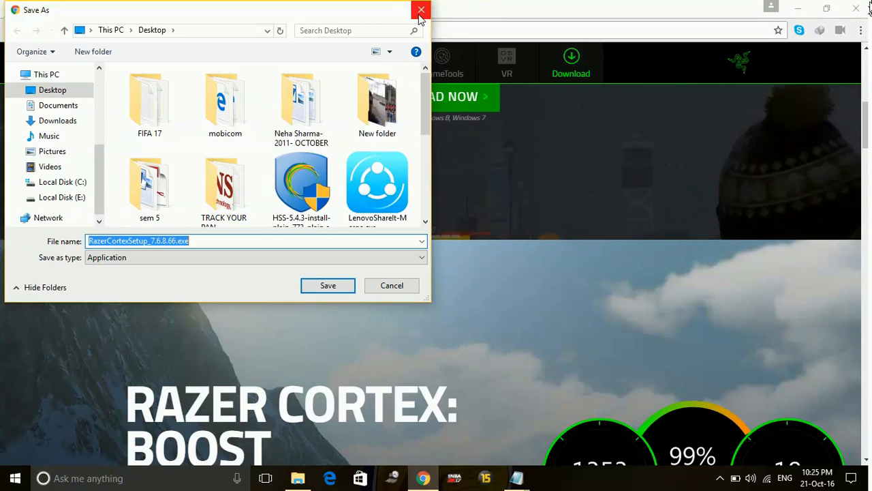
left_click(421, 10)
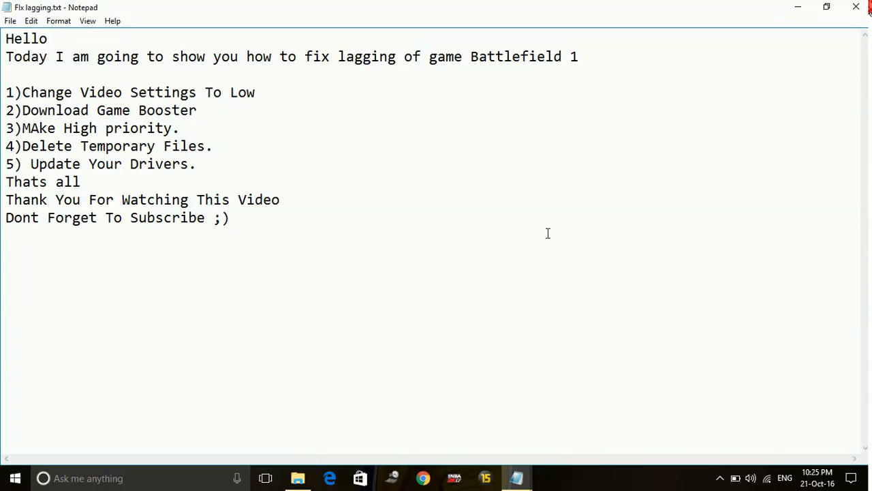
Step: Select '3)MAke High priority.' below the Download Game Booster line in Notepad
left_click(197, 110)
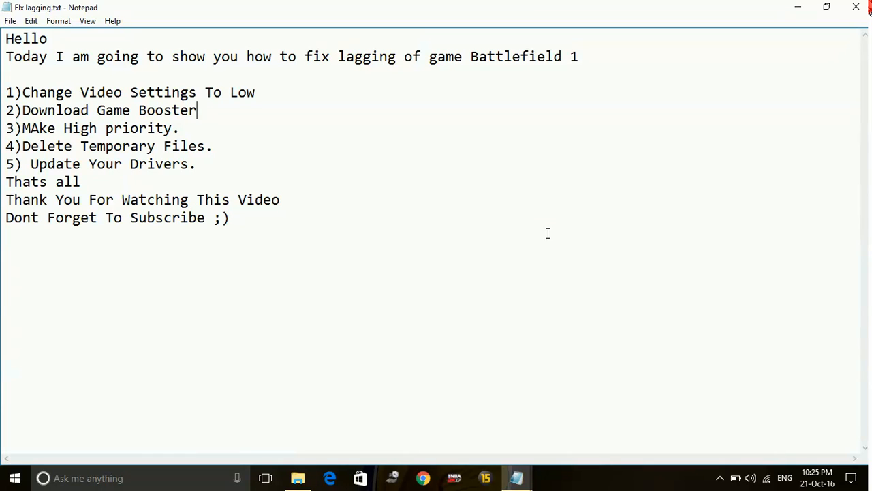
mouse_move(462, 201)
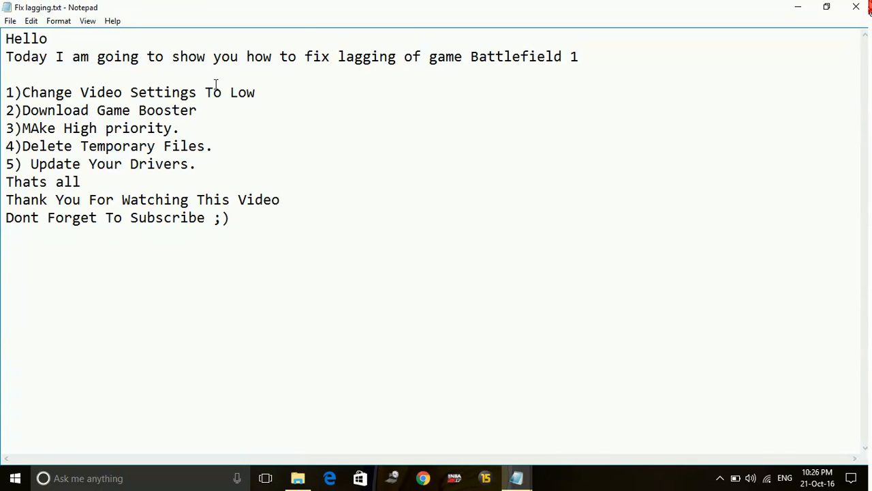
double_click(12, 128)
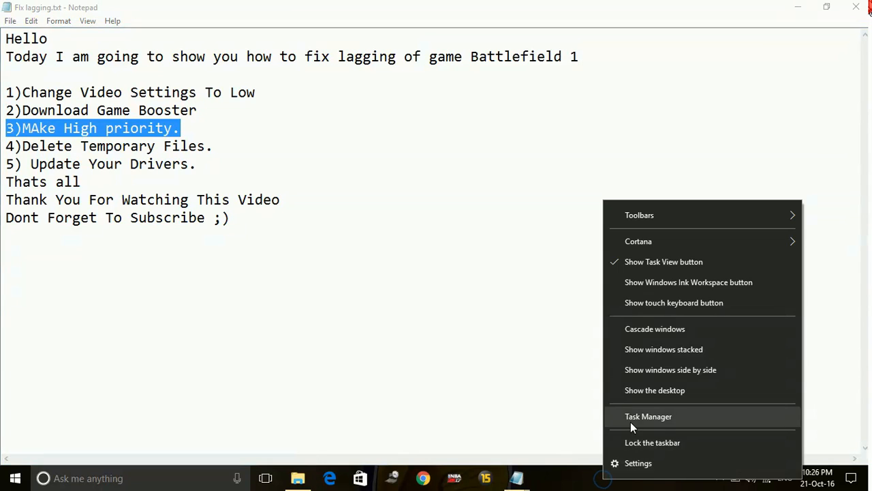
Step: Change VAIOUpdt.exe's priority in Task Manager's Details view, then close Task Manager
left_click(648, 416)
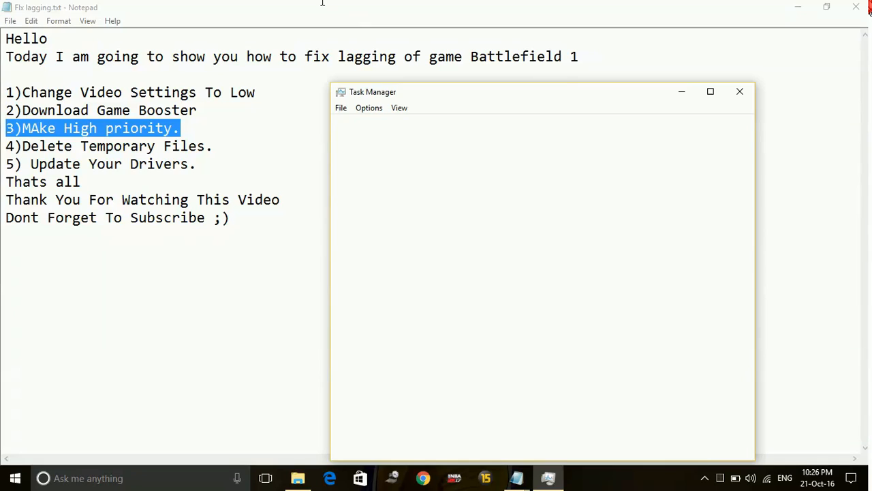
left_click(373, 445)
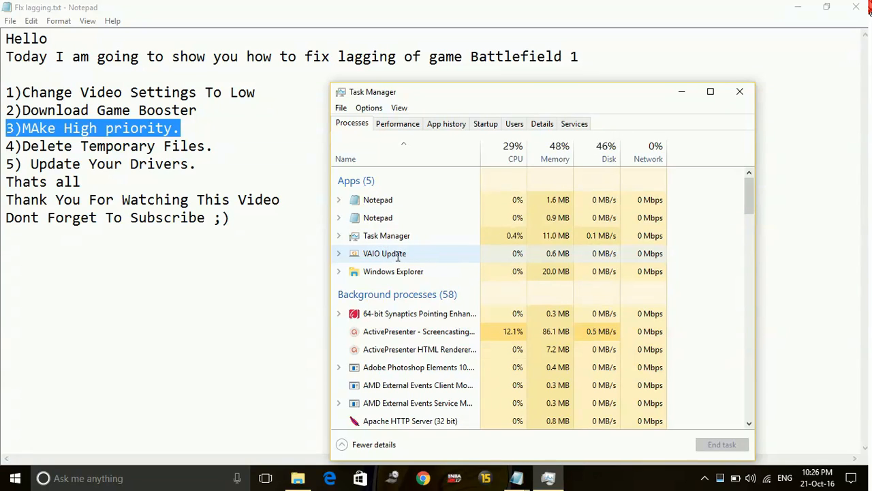
mouse_move(393, 272)
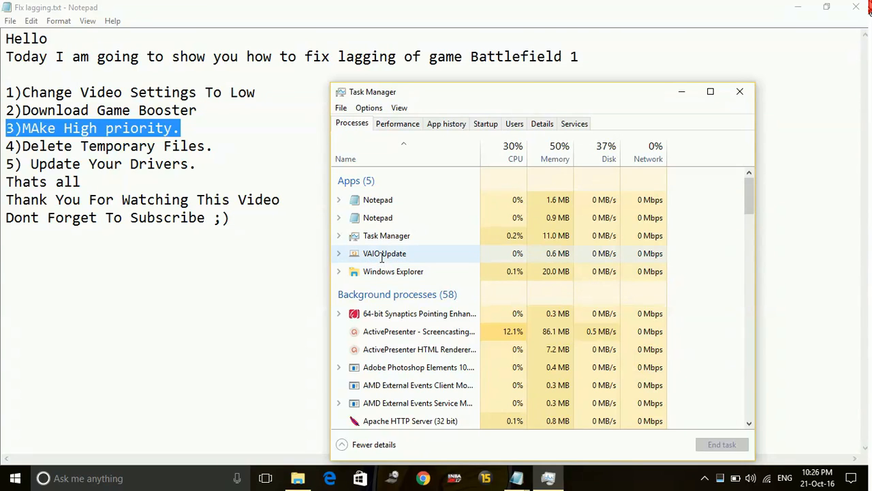
right_click(384, 253)
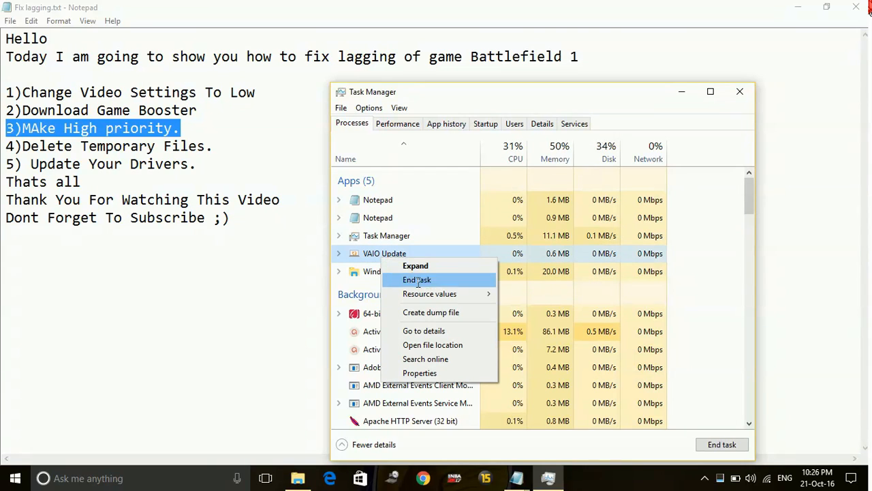
mouse_move(424, 330)
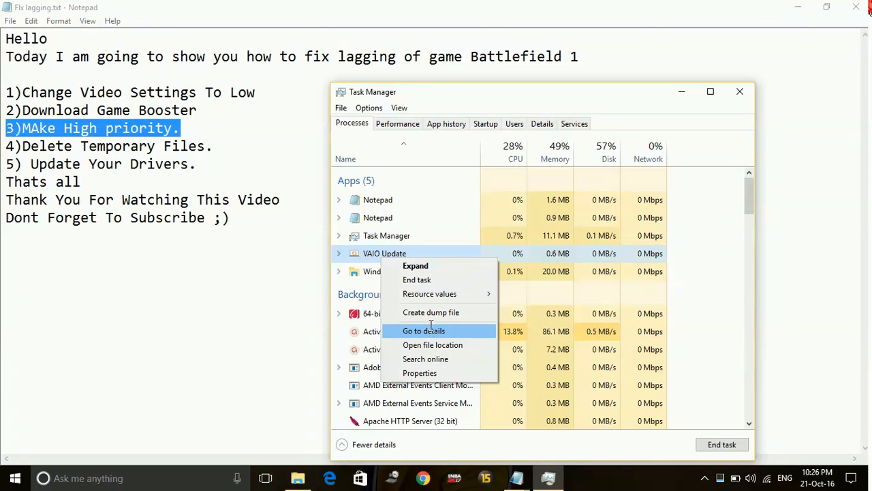
left_click(424, 330)
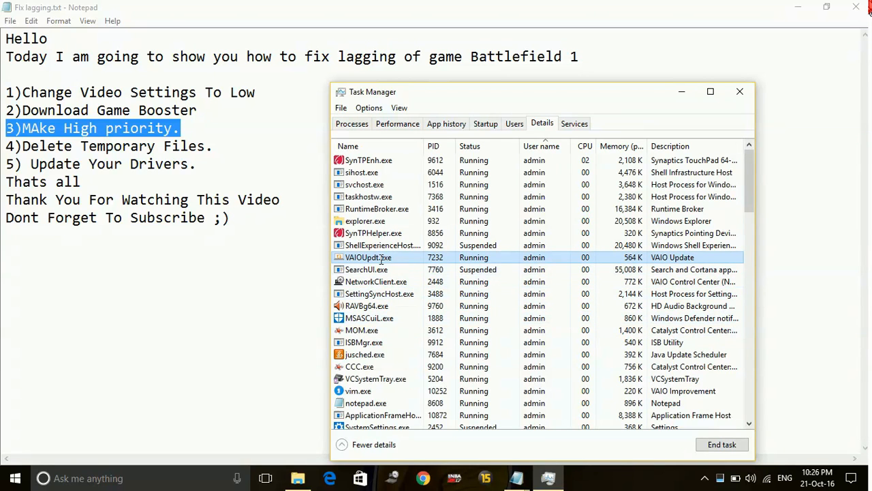
right_click(368, 257)
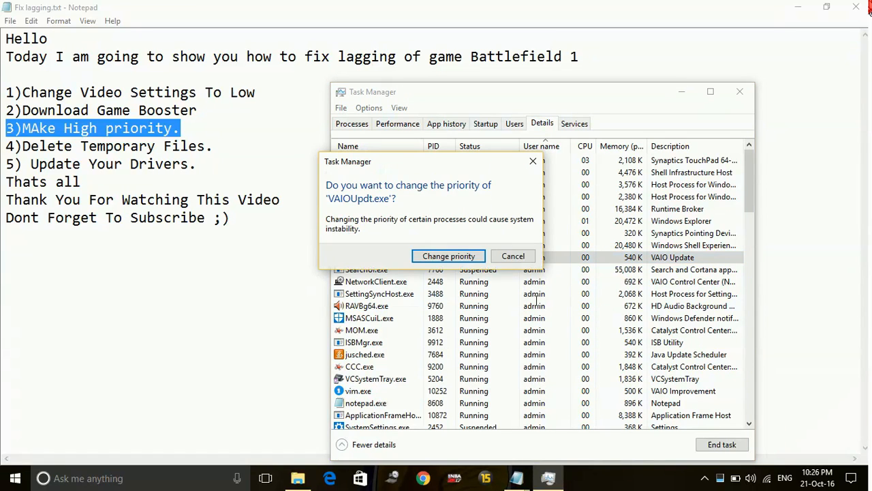
left_click(448, 255)
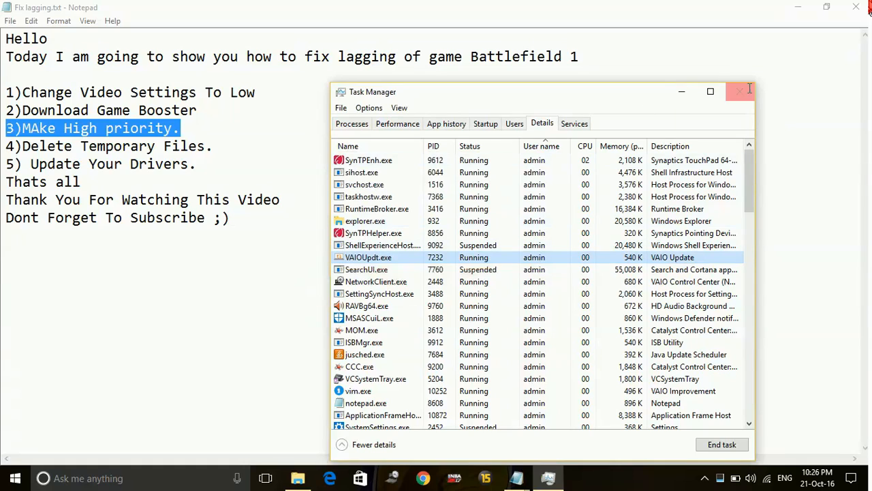
left_click(739, 90)
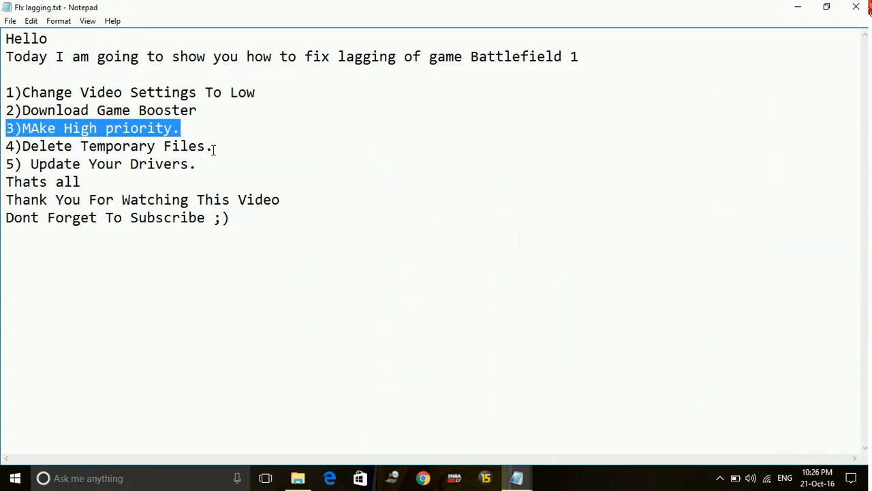
Step: Highlight fix 4, Delete Temporary Files, and open %temp% through the Run dialog
triple_click(102, 146)
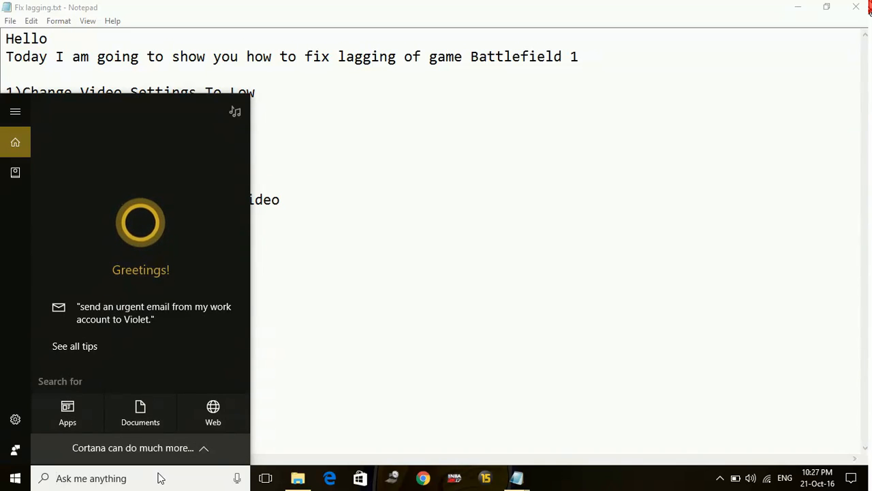
type("run")
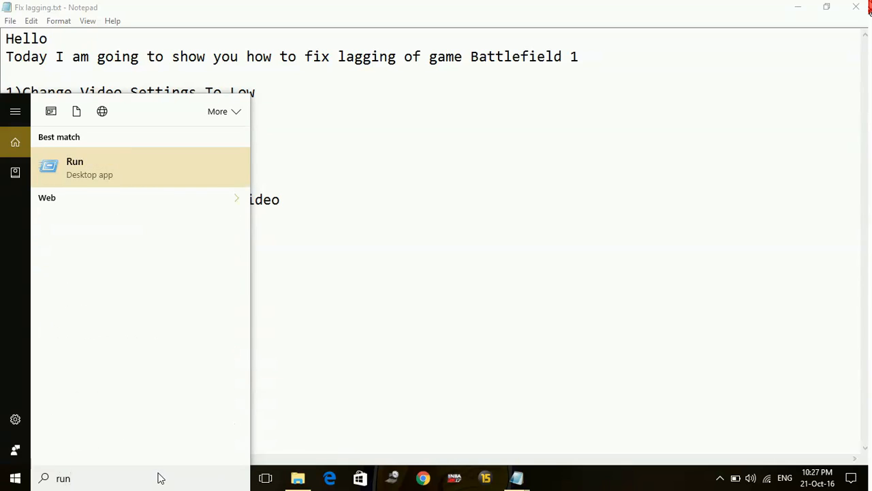
left_click(75, 167)
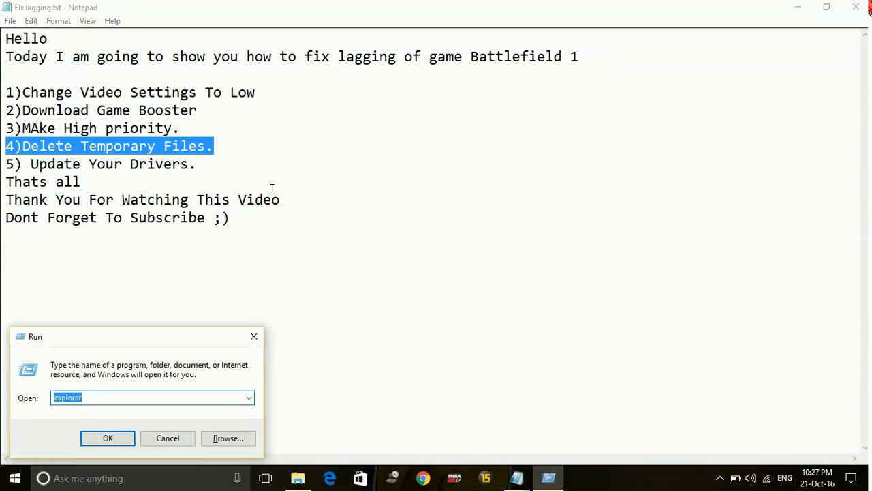
type("%")
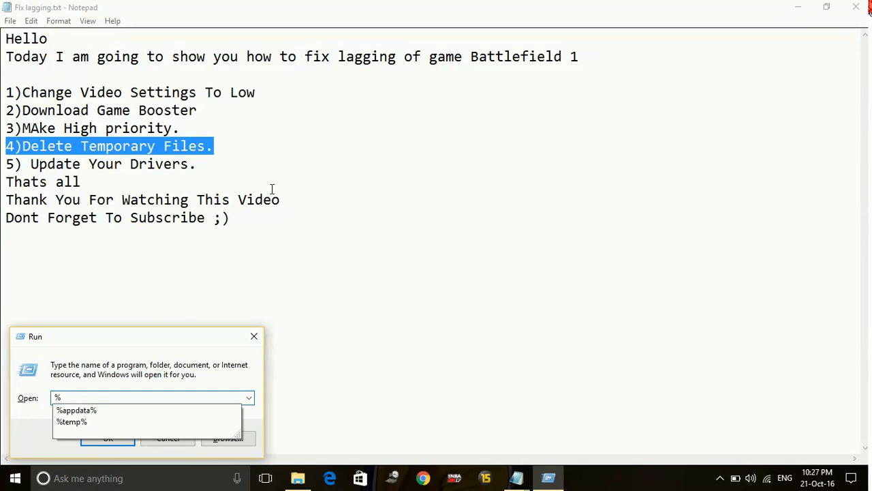
type("temp")
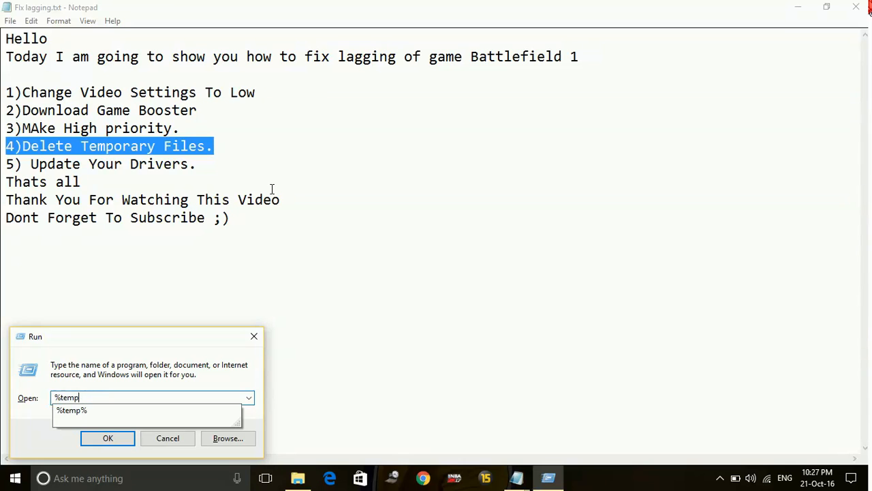
left_click(107, 438)
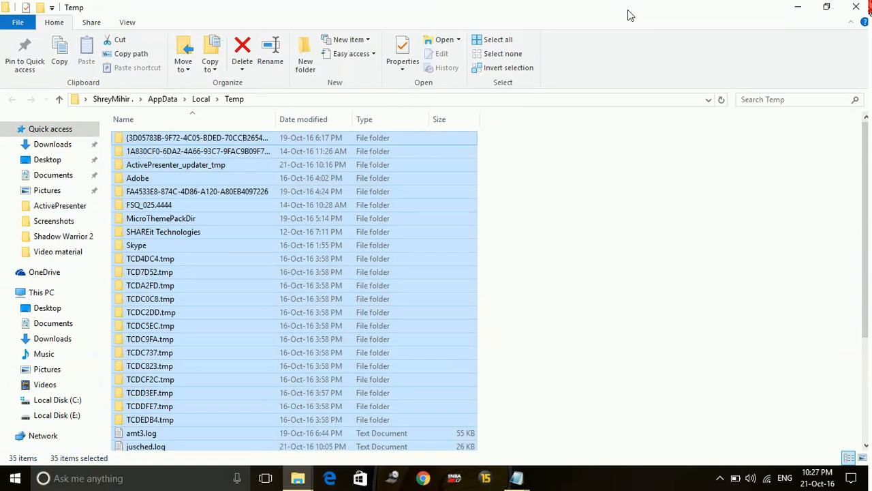
Step: Delete all selected temporary files using Delete on the Home ribbon
left_click(242, 51)
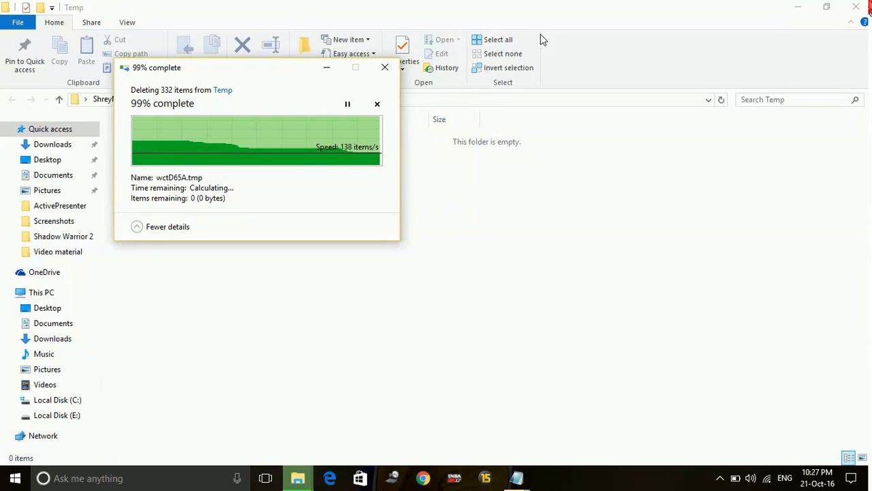
mouse_move(424, 171)
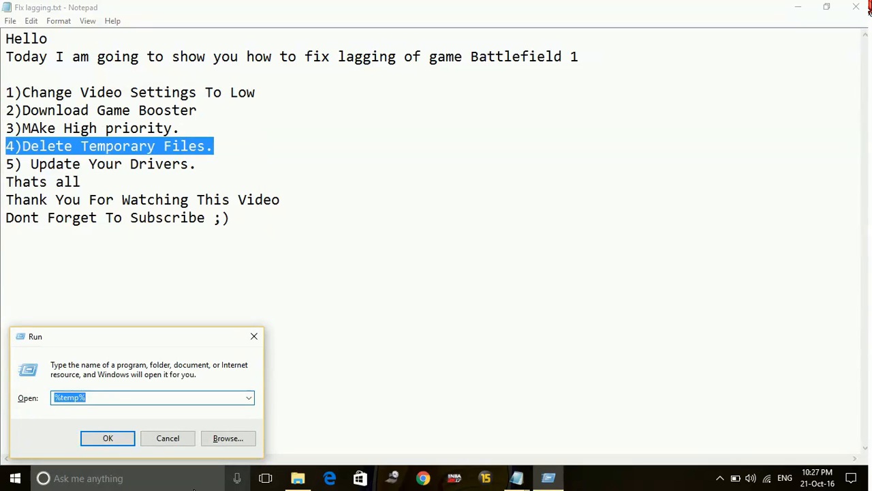
Step: Open C:\Windows\Temp via Run and delete its six items, answering the access prompt
type("temp")
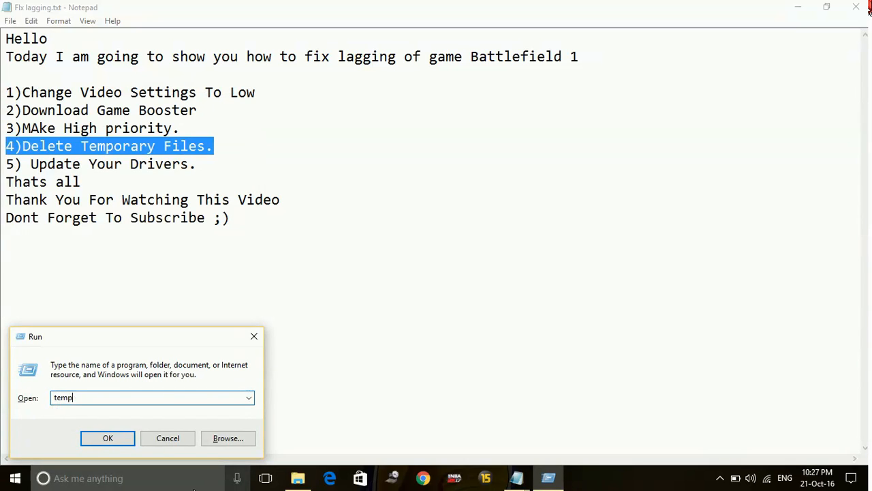
left_click(108, 438)
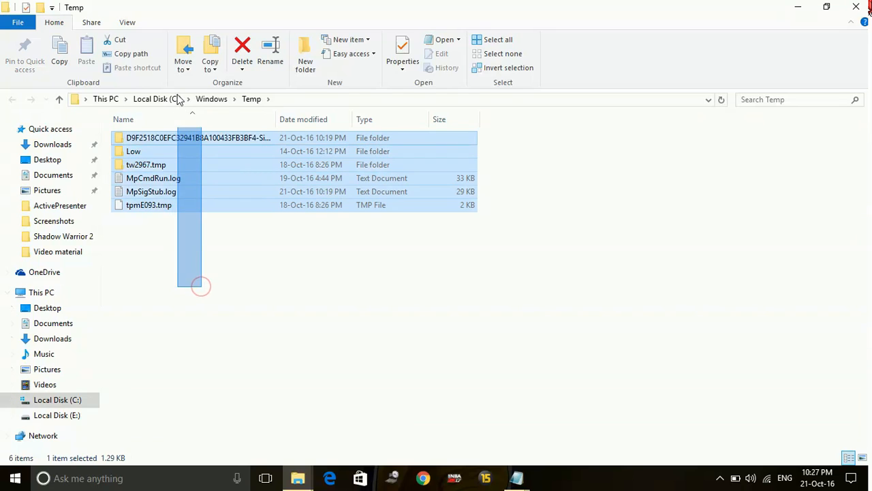
left_click(242, 51)
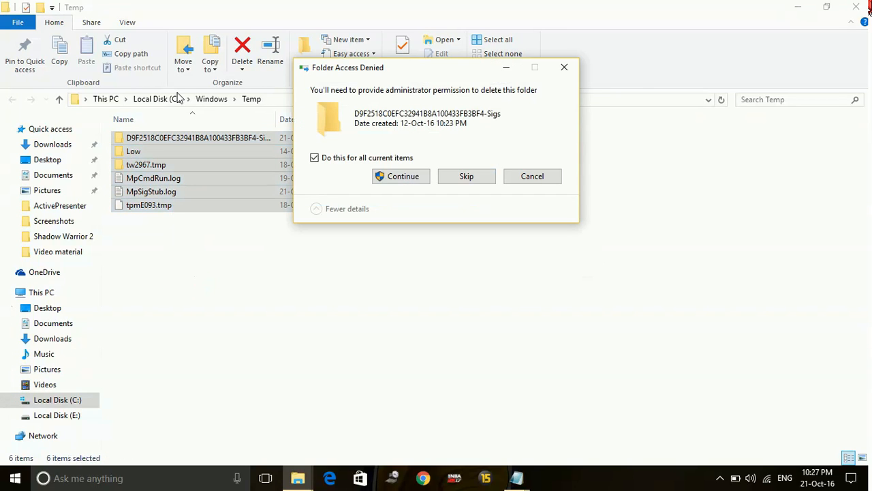
left_click(403, 176)
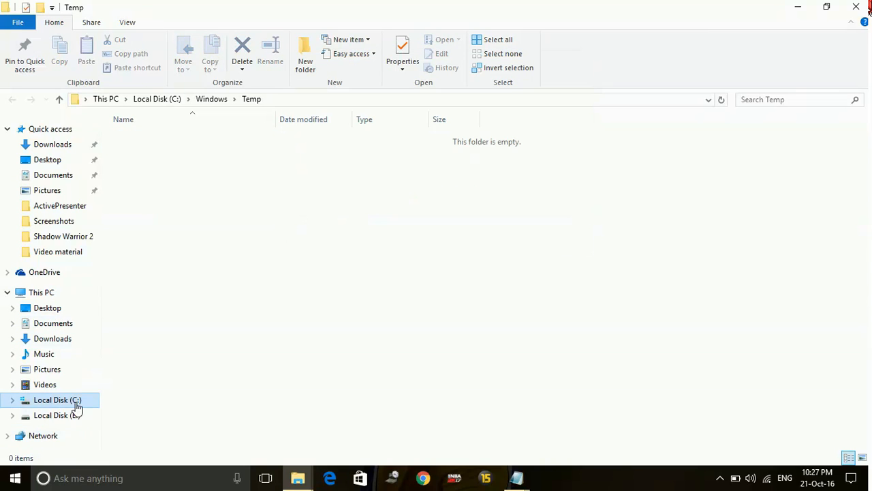
Step: Delete the C:\Windows\Prefetch files, retry then skip files in use, and close Explorer
left_click(57, 400)
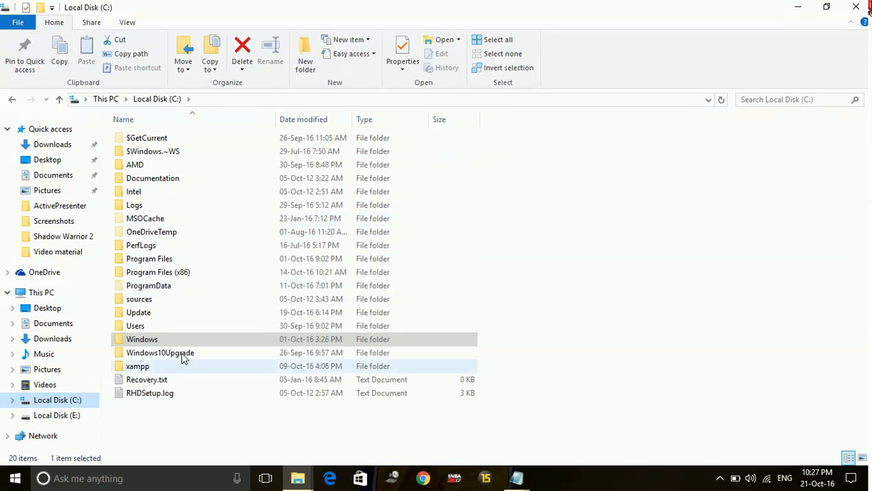
double_click(142, 339)
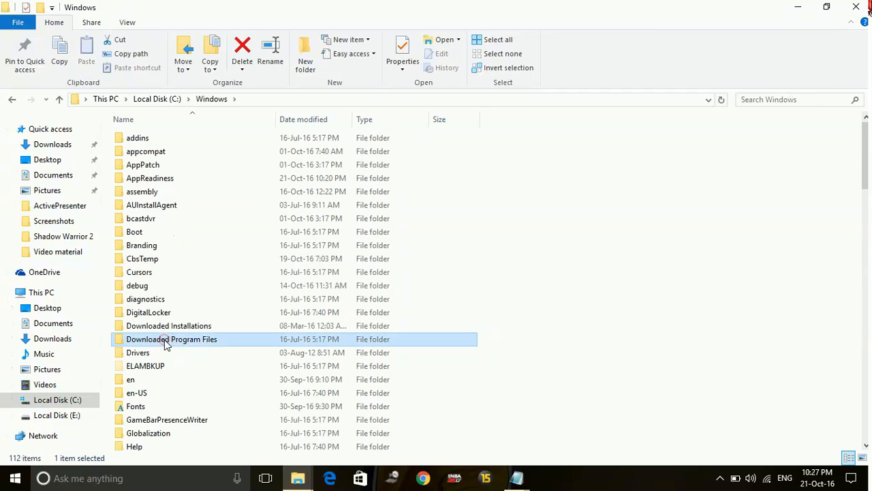
scroll("down", 3)
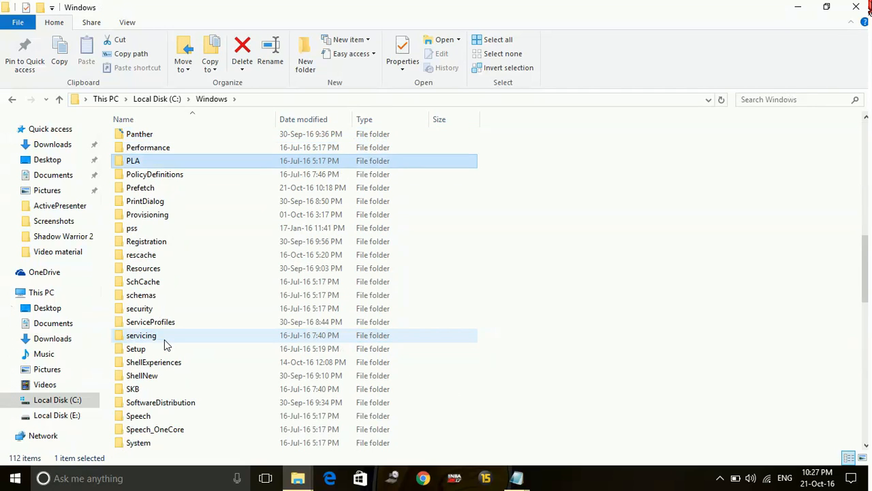
left_click(140, 187)
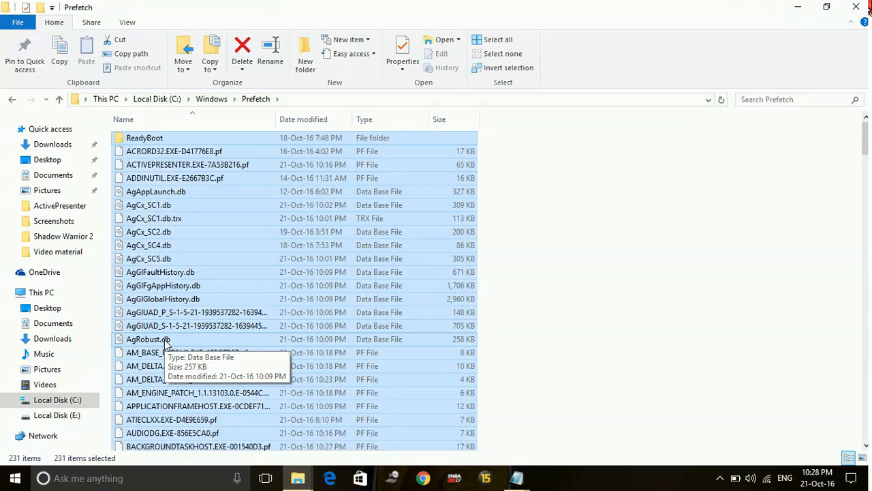
left_click(242, 48)
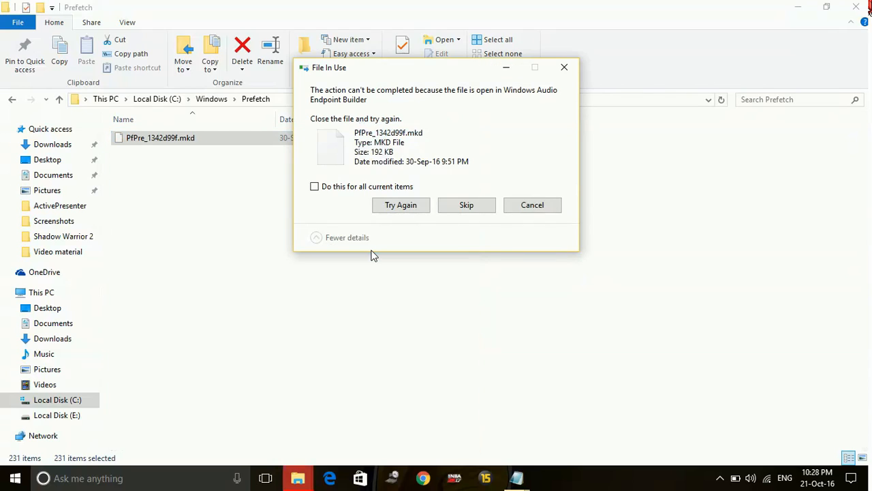
left_click(401, 204)
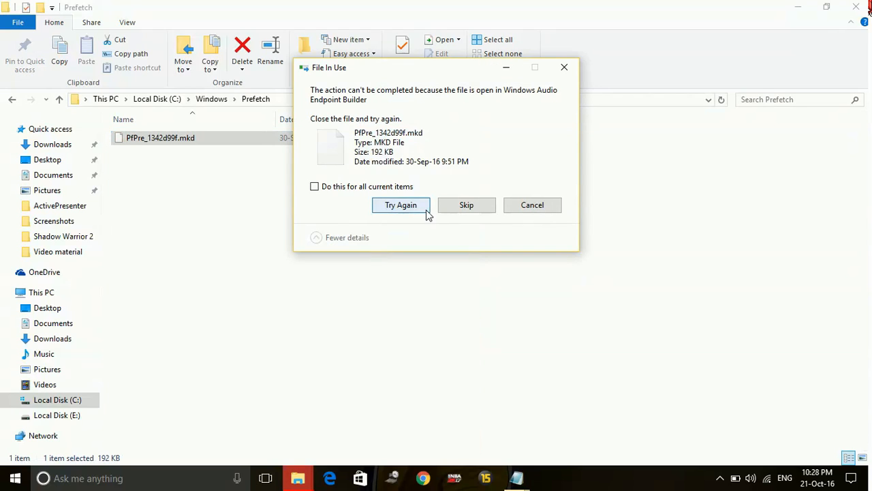
left_click(466, 204)
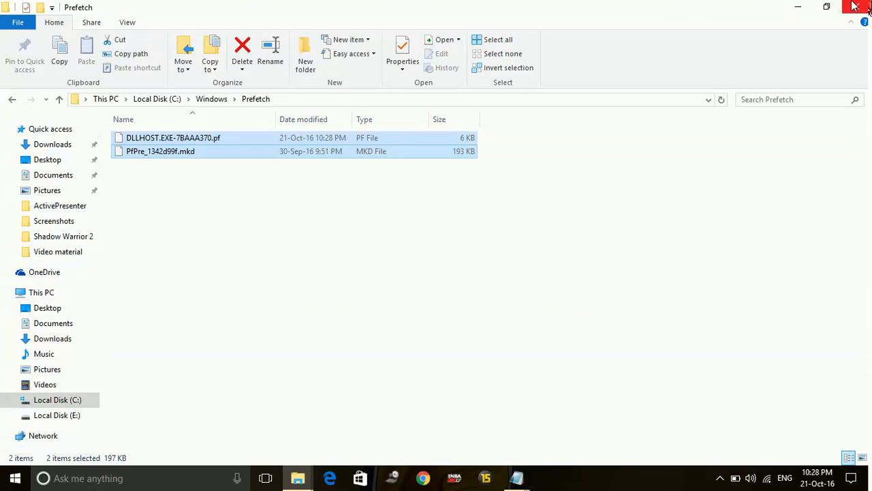
left_click(517, 478)
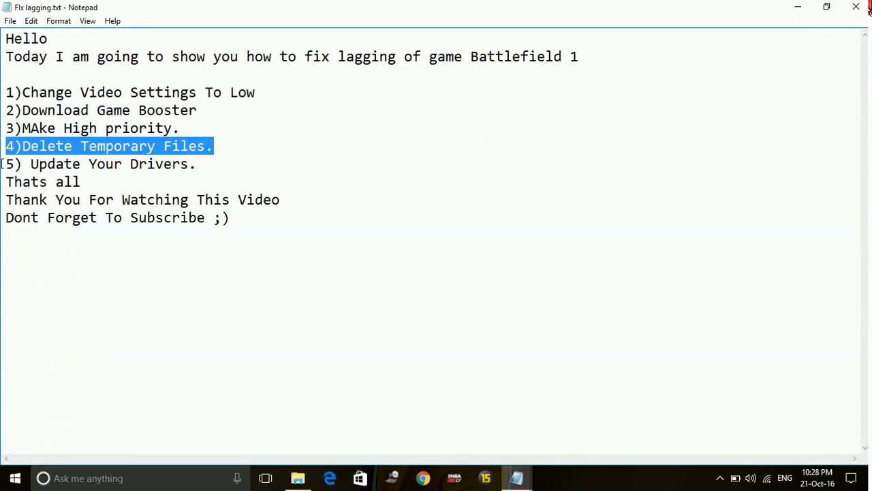
Step: Select item 5, 'Update Your Drivers', in the Notepad list
left_click_drag(6, 164, 198, 163)
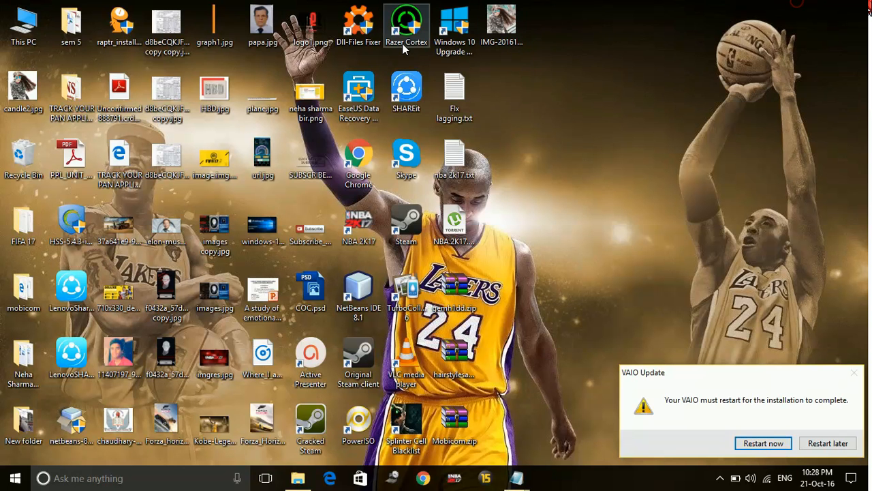
Step: Open Device Manager from This PC properties and show the AMD Radeon adapter's driver options
right_click(24, 24)
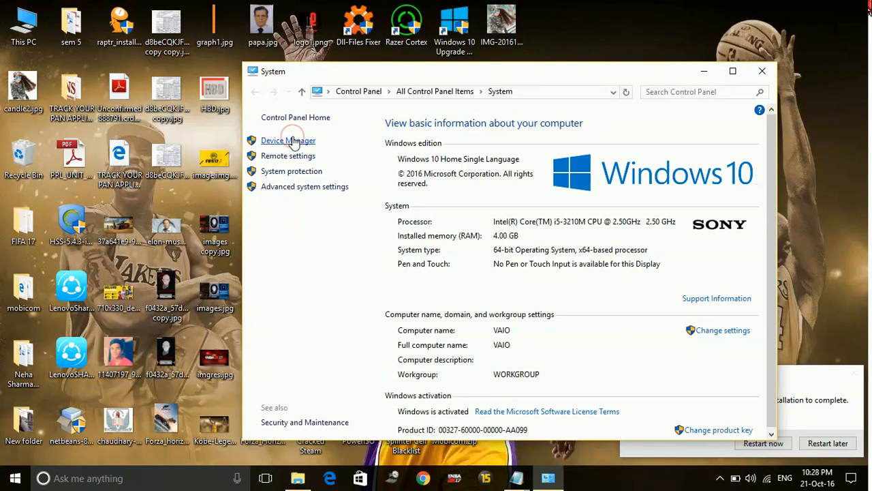
left_click(288, 140)
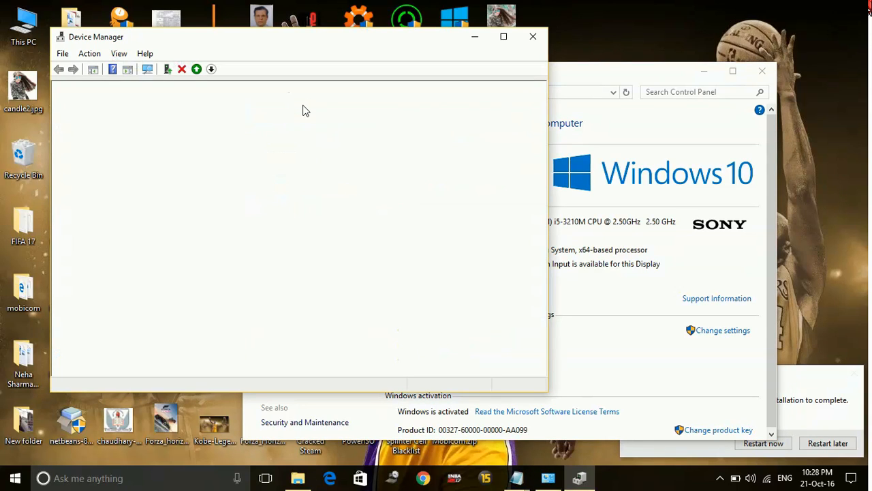
mouse_move(93, 37)
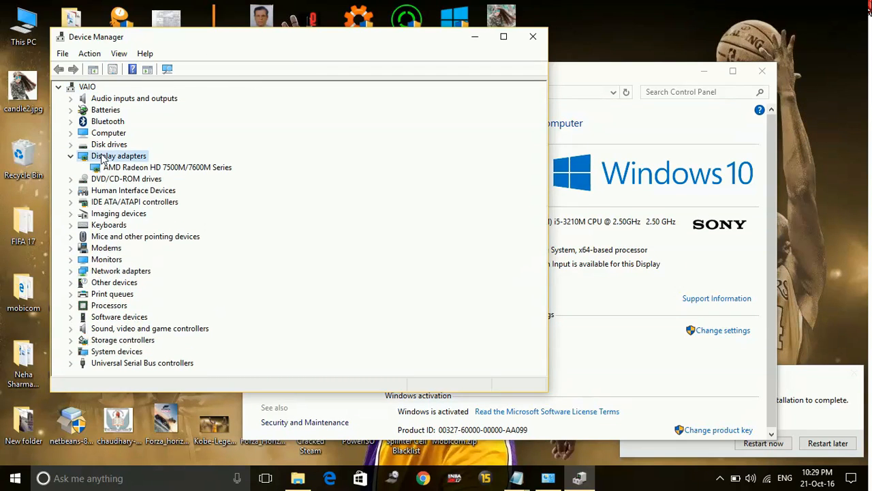
right_click(164, 167)
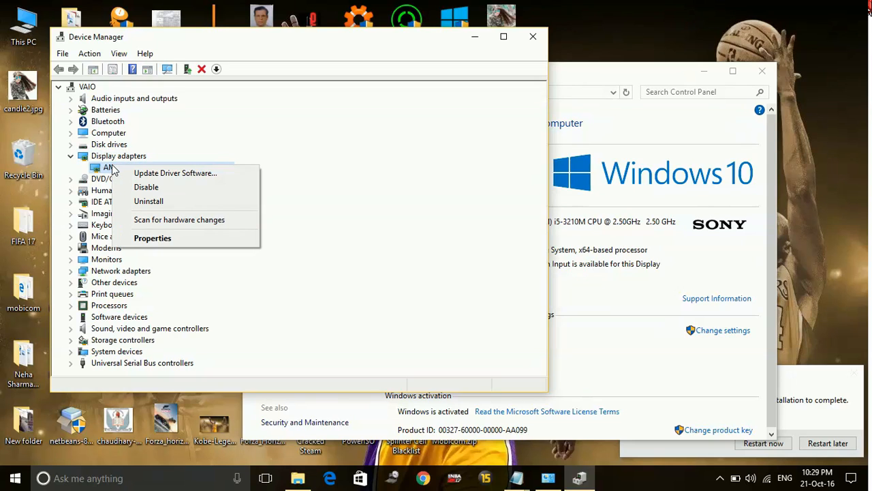
mouse_move(147, 187)
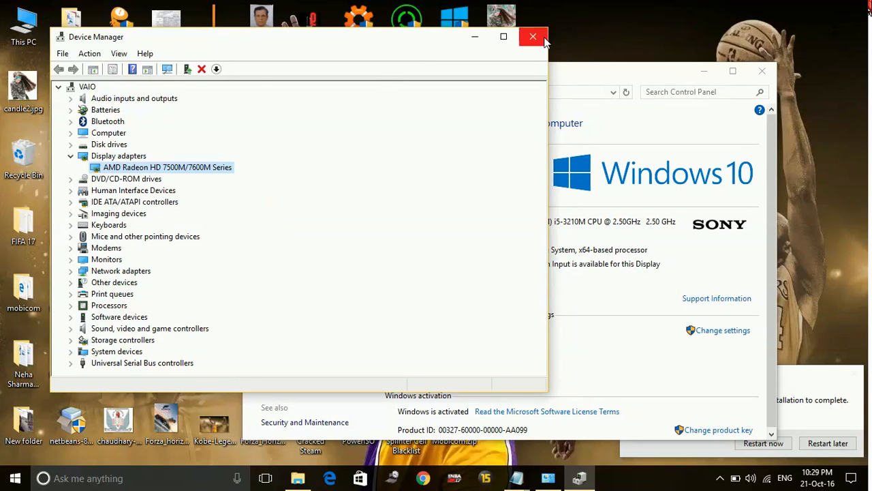
Step: Close Device Manager and the System window, then launch Chrome
left_click(533, 36)
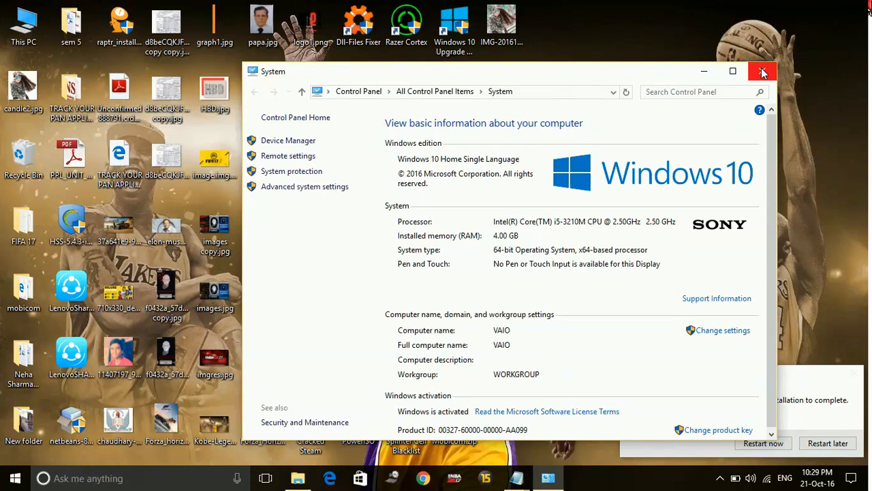
left_click(762, 71)
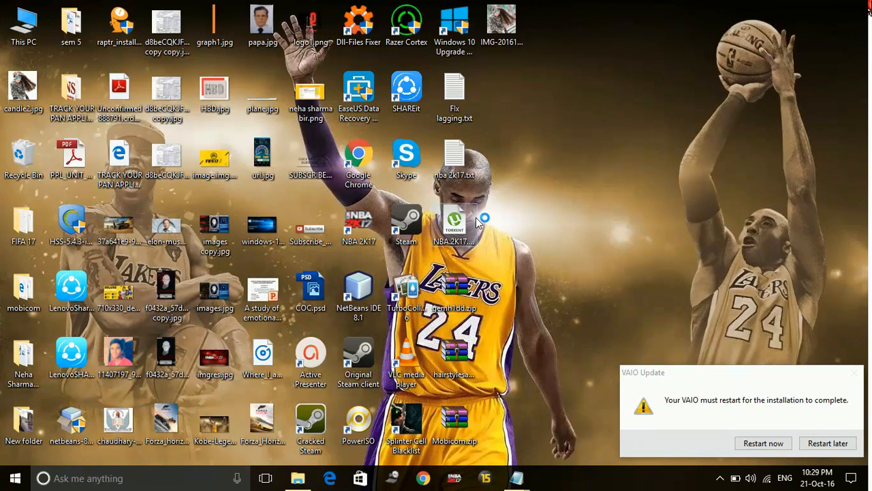
left_click(423, 478)
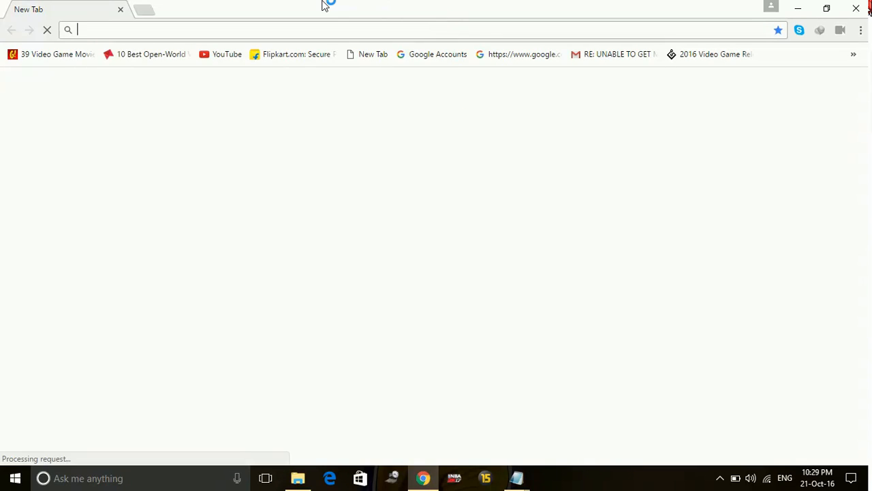
Step: Search 'uniblue' and open the Uniblue DriverScanner page, then close Chrome
type("uptu.net")
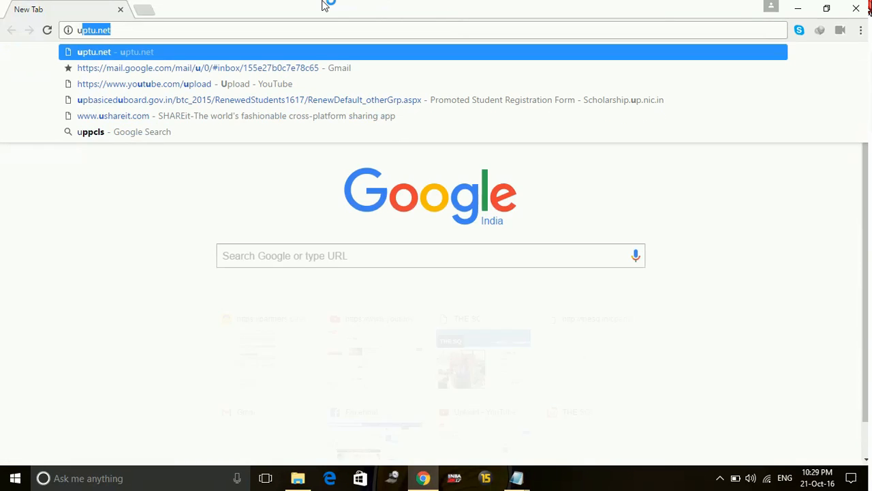
type("ub")
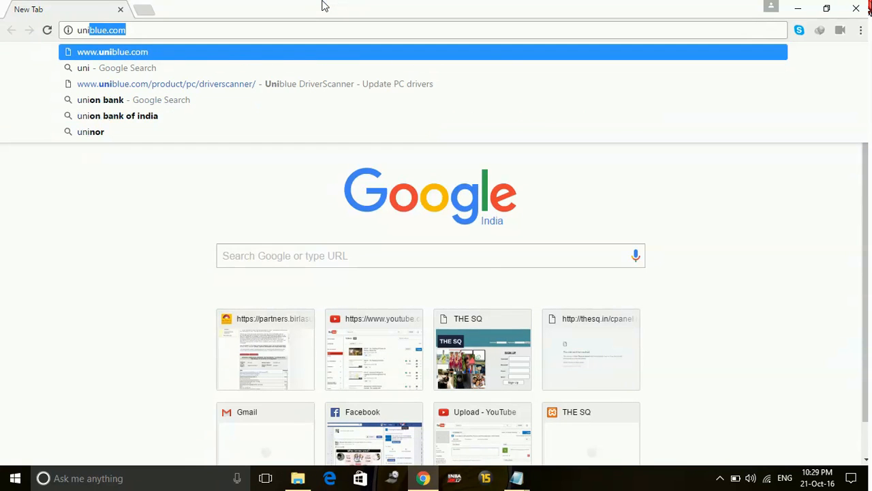
left_click(165, 83)
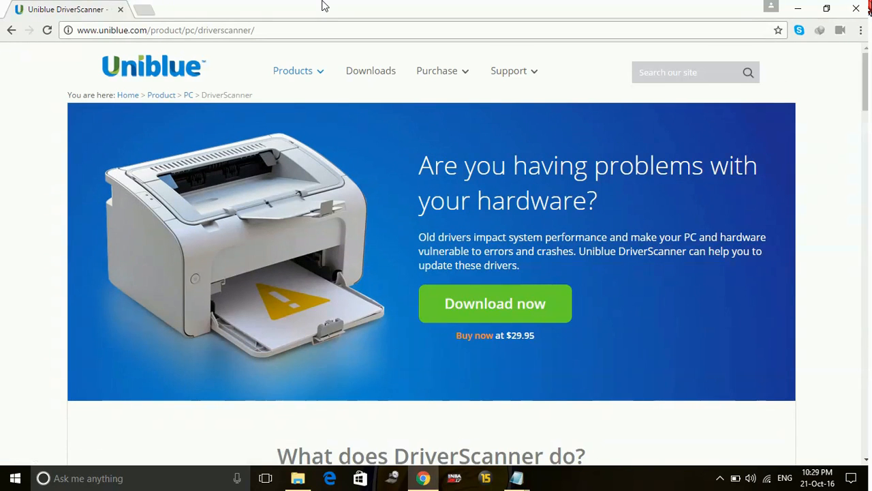
mouse_move(453, 94)
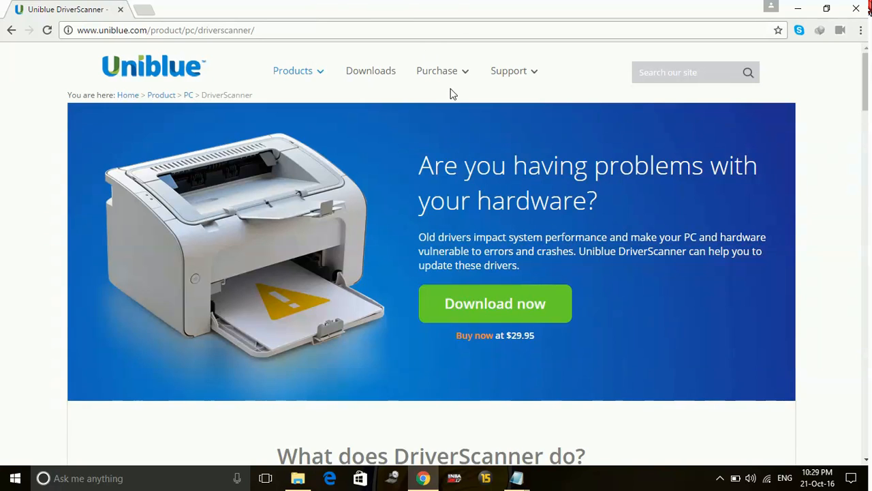
mouse_move(292, 155)
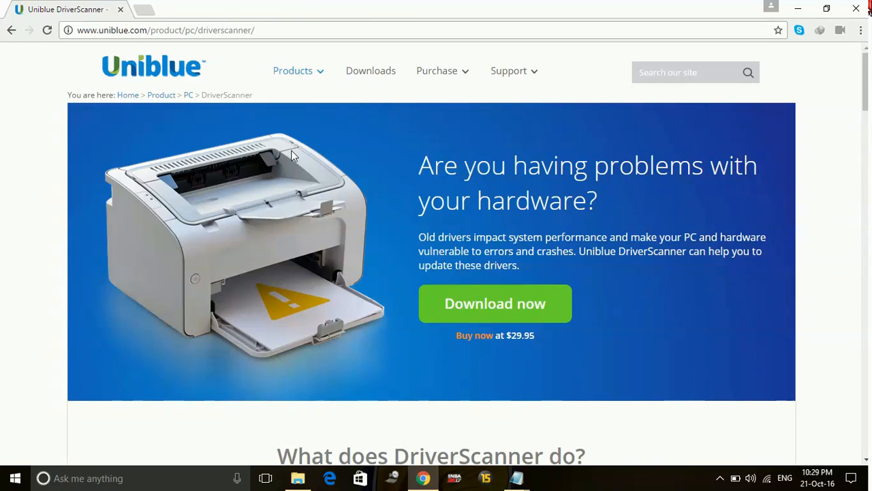
mouse_move(192, 49)
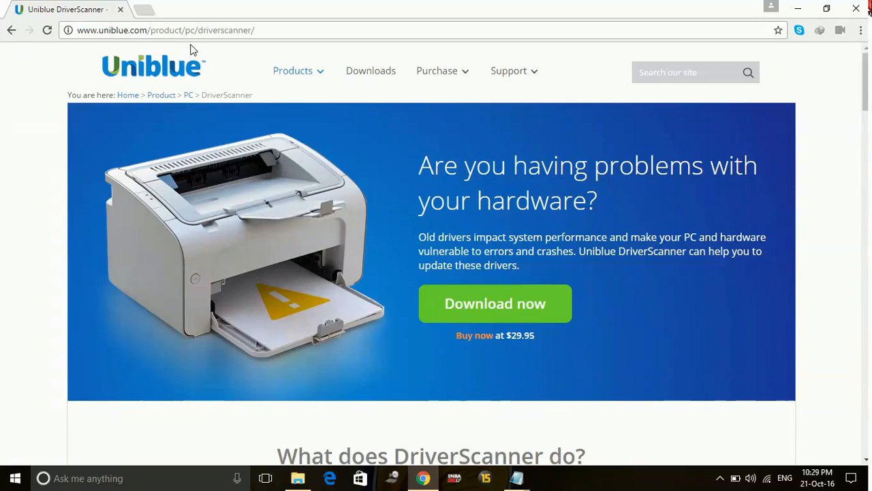
mouse_move(233, 60)
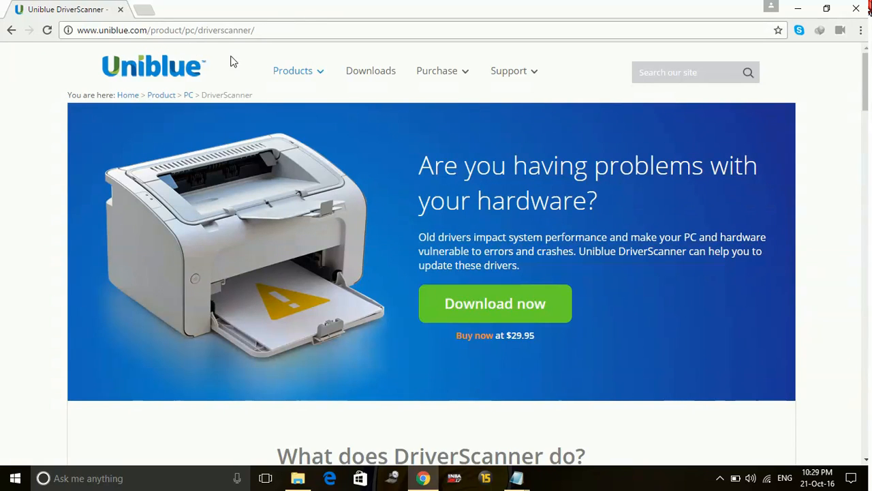
left_click(263, 30)
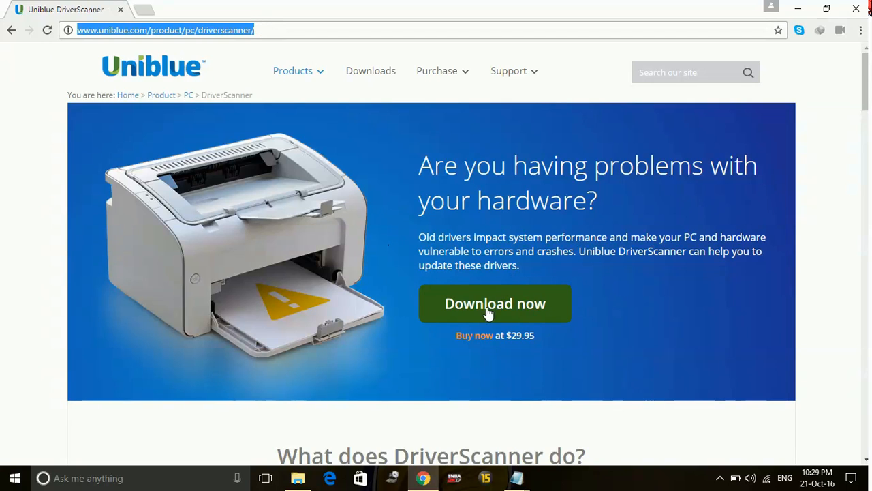
mouse_move(373, 6)
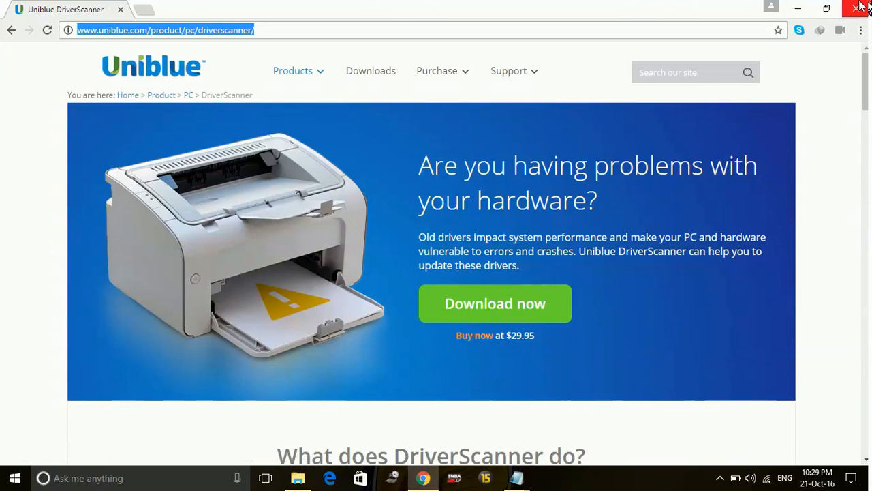
left_click(858, 7)
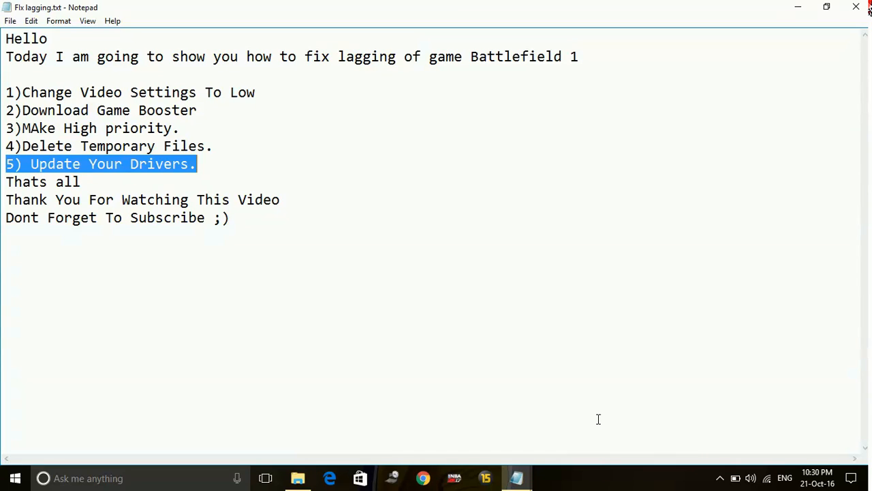
mouse_move(542, 252)
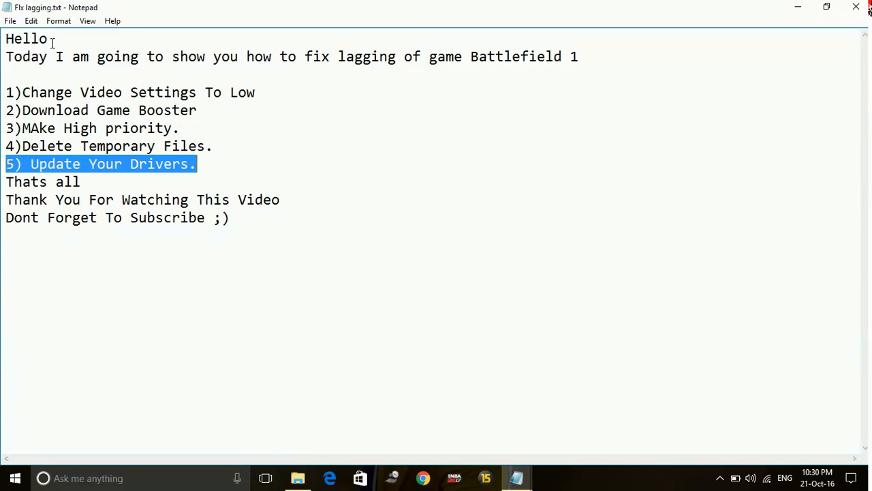
mouse_move(131, 146)
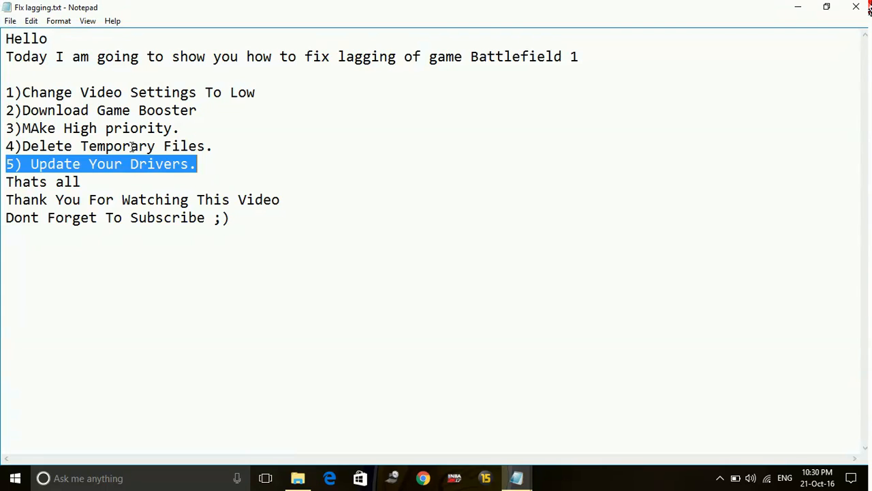
mouse_move(267, 174)
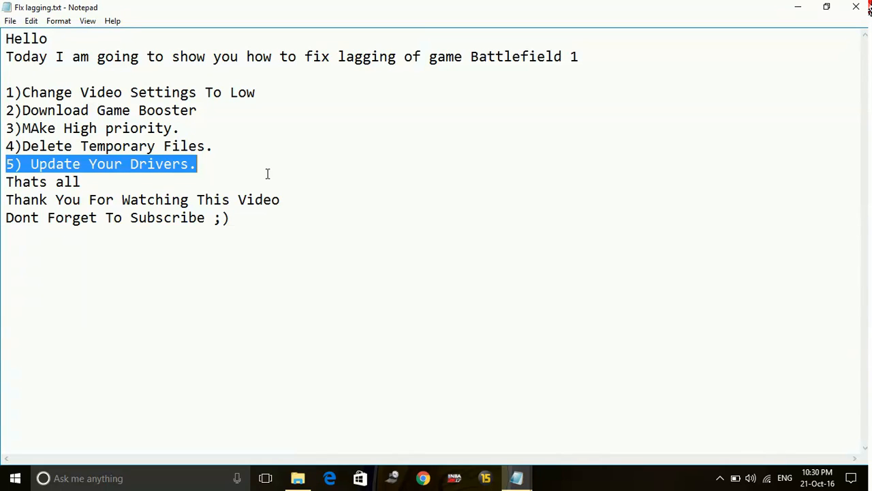